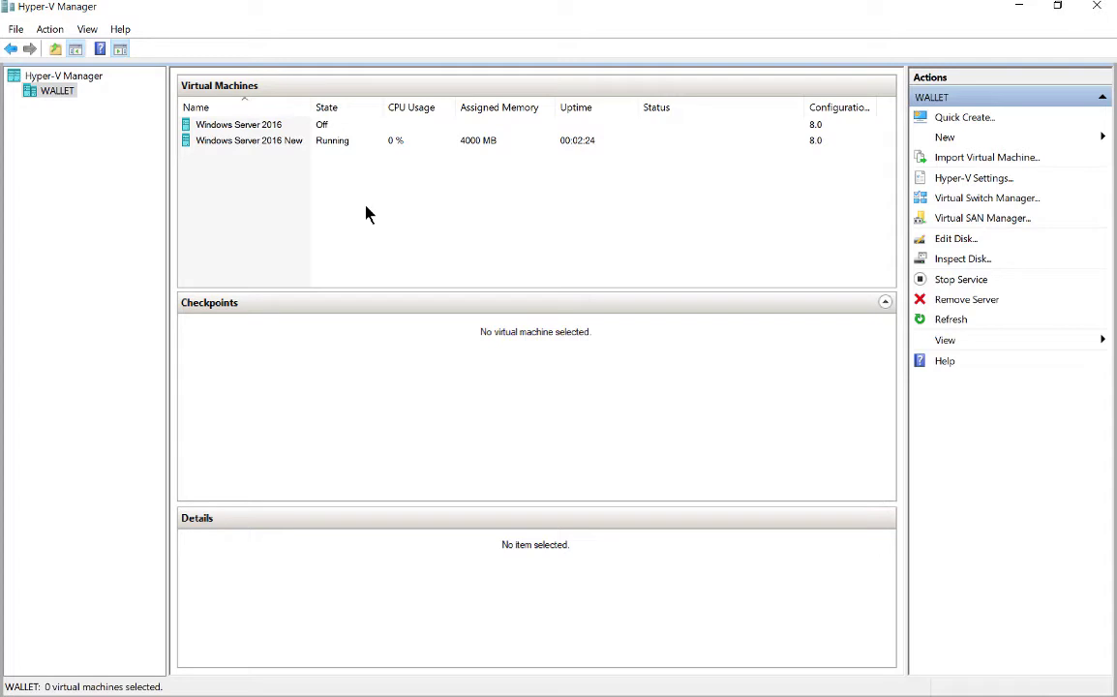
Step: Connect to the Windows Server 2016 New virtual machine, then dismiss the connection window
click(248, 140)
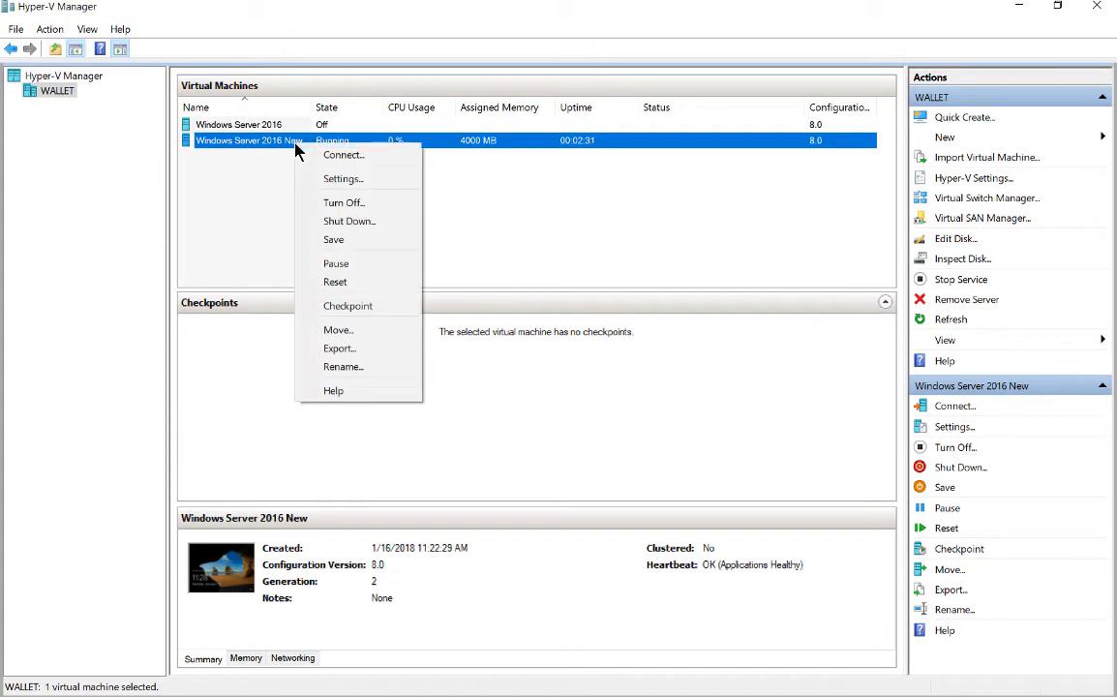
click(342, 155)
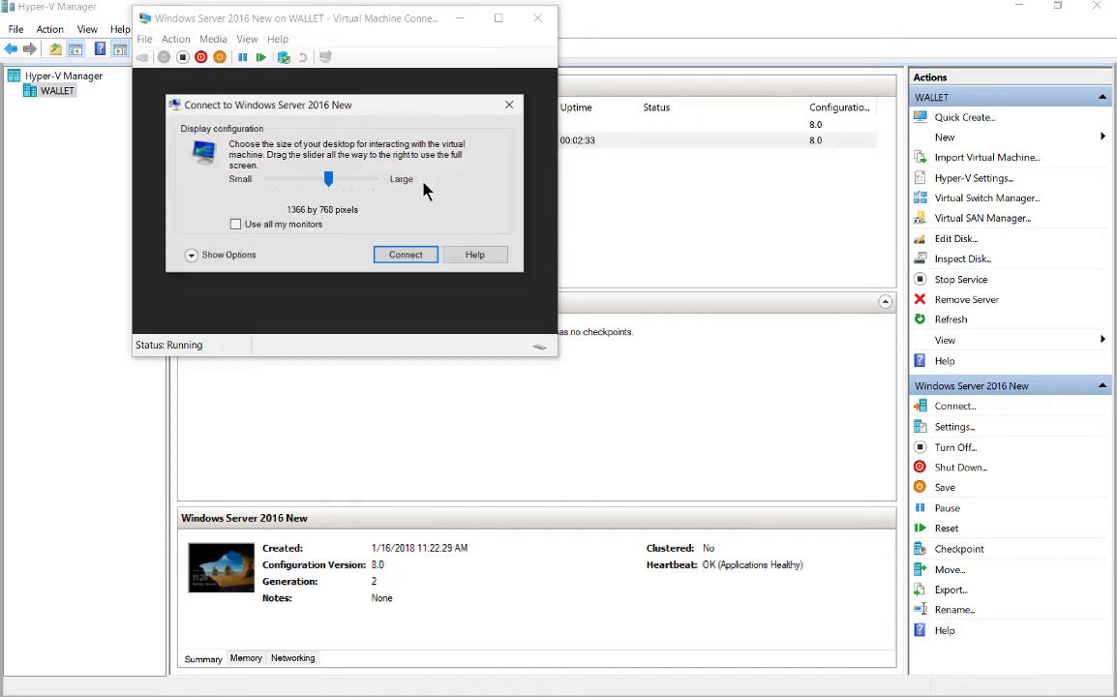
click(404, 254)
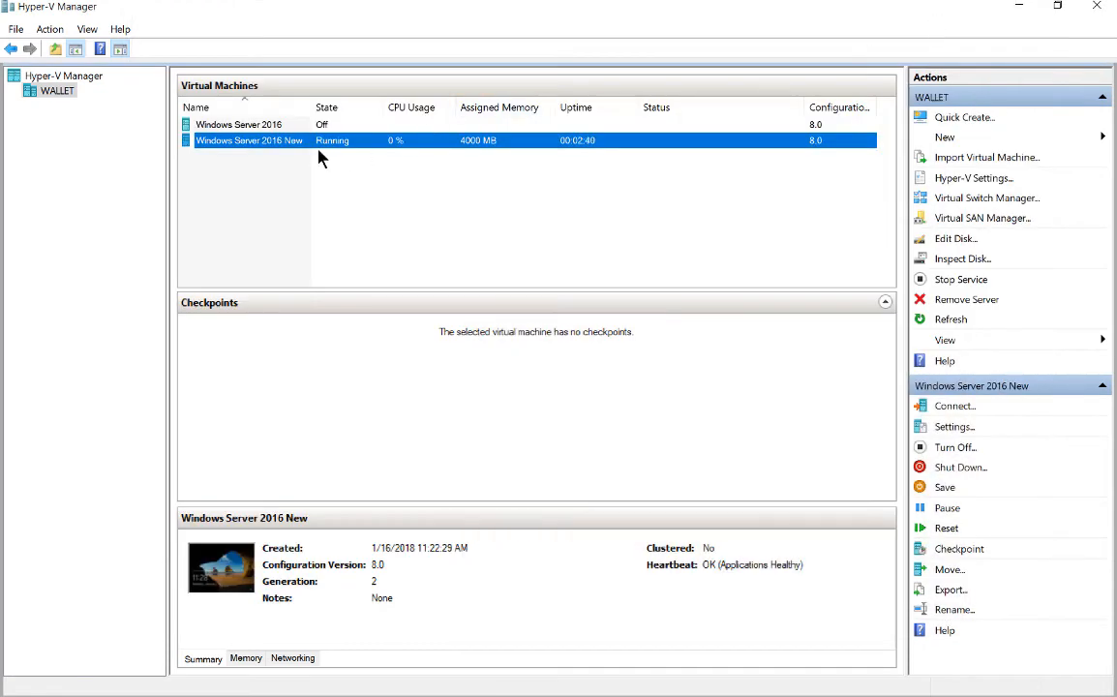
Step: Start the Move wizard for the VM, choosing to move only its storage to a single location
right_click(247, 140)
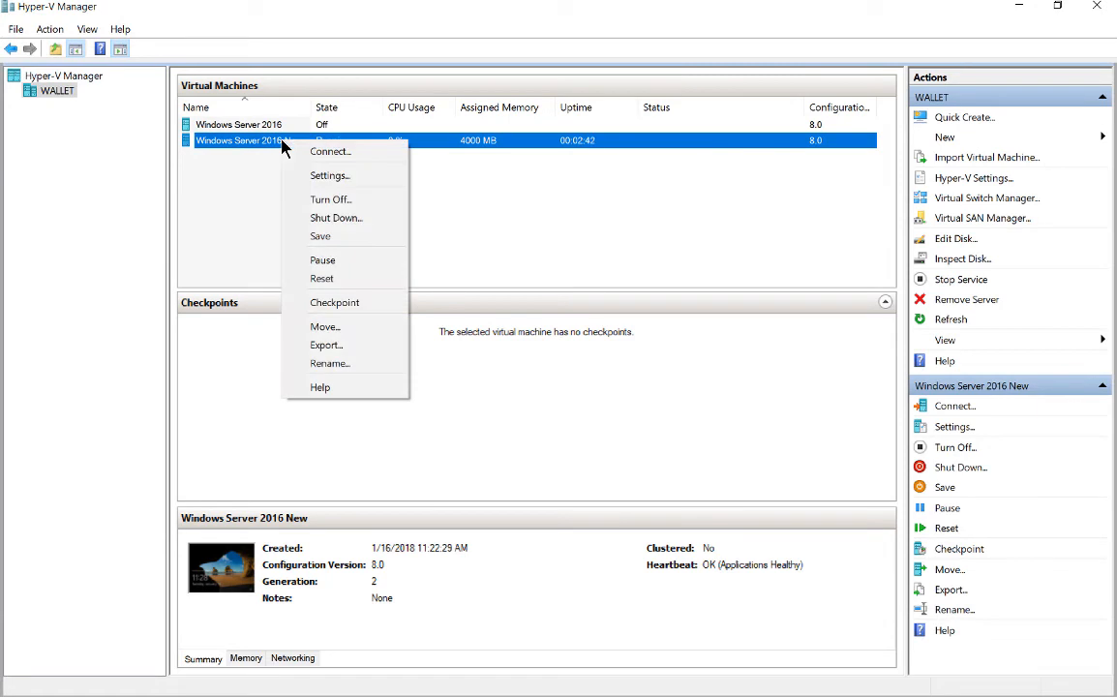
mouse_move(337, 333)
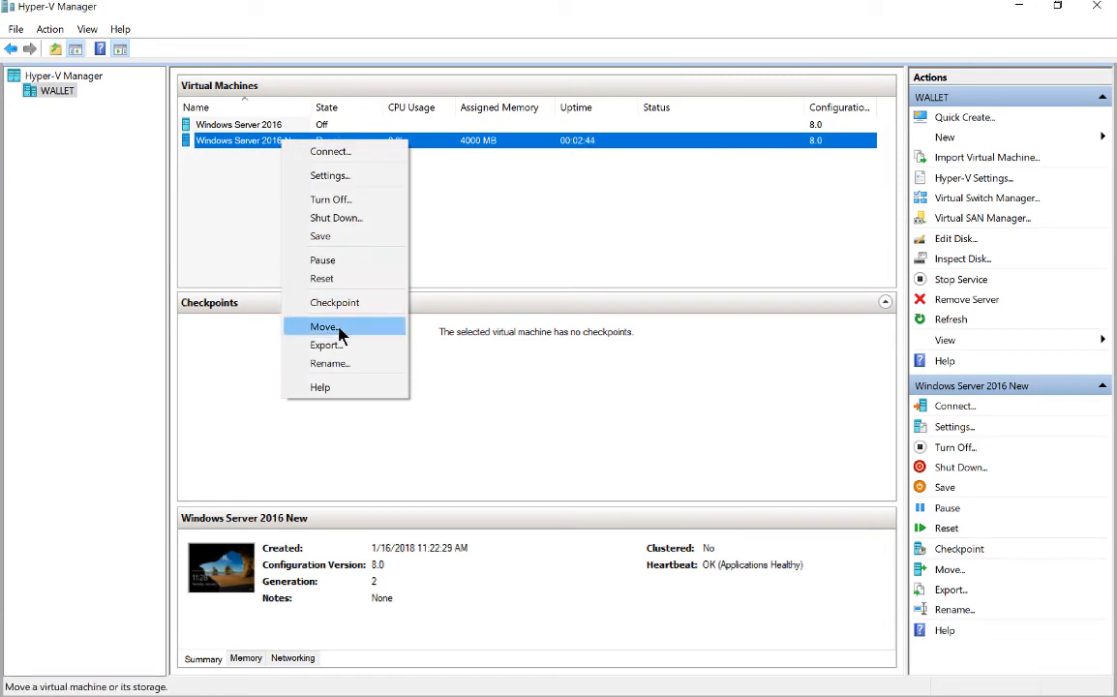
click(323, 325)
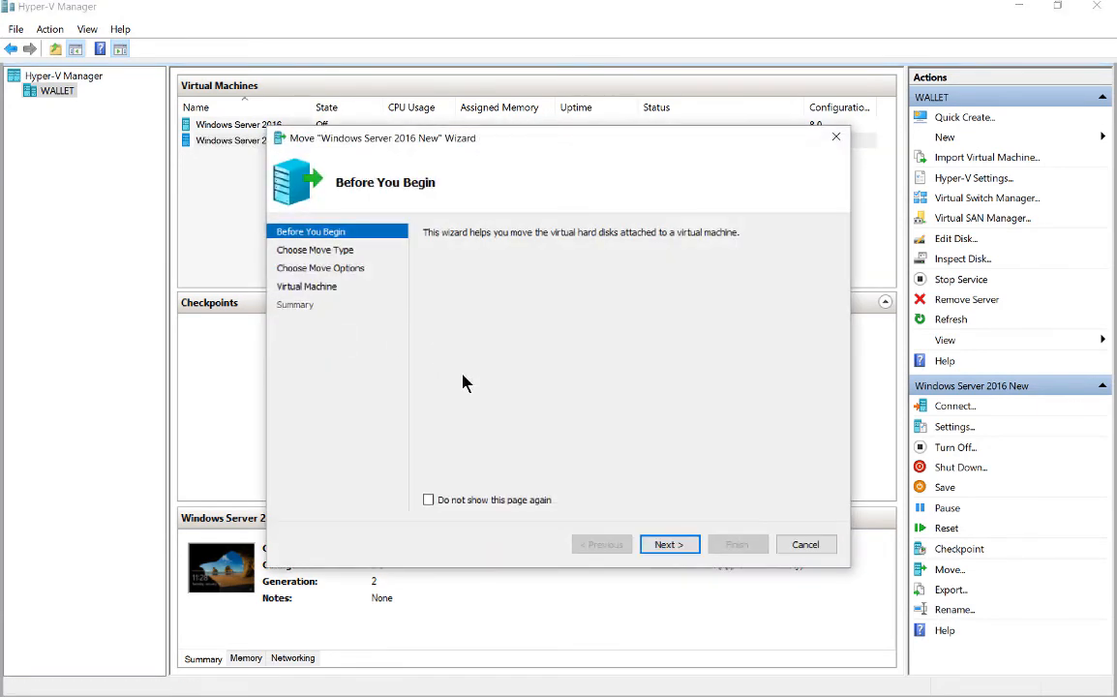
mouse_move(670, 434)
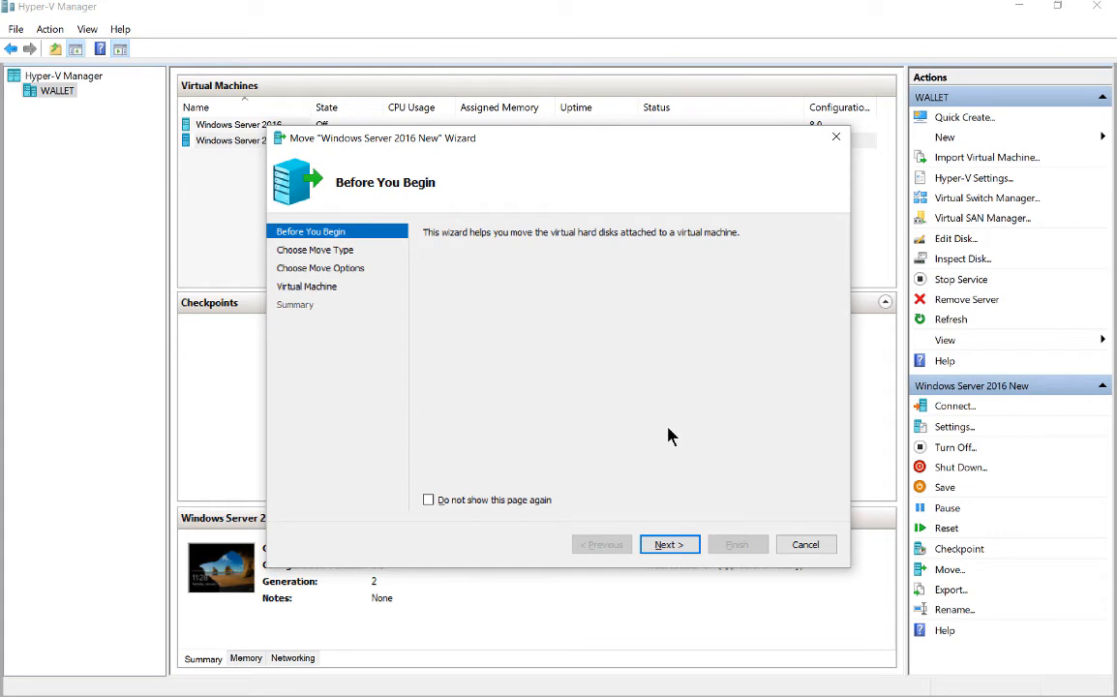
click(670, 544)
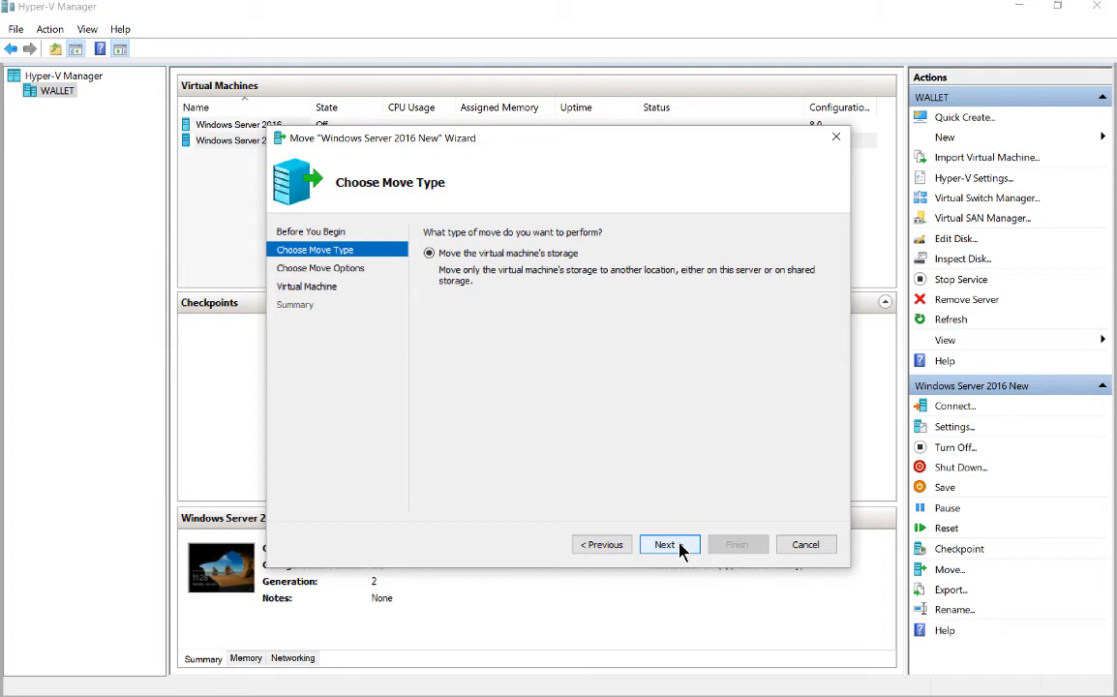
click(669, 544)
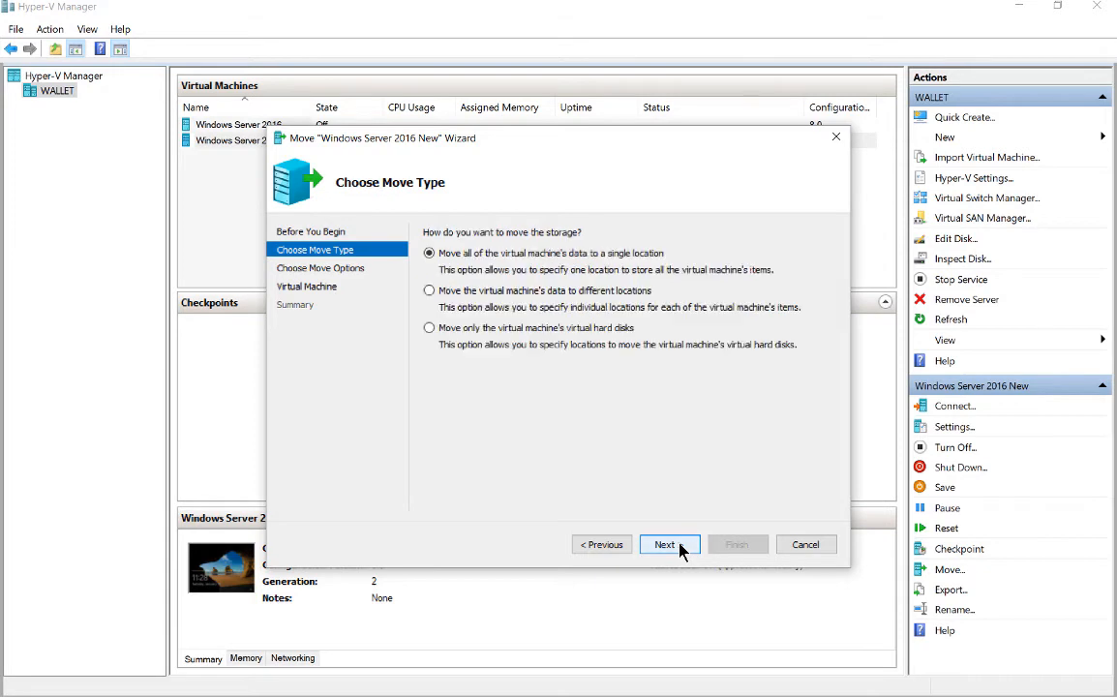
click(670, 544)
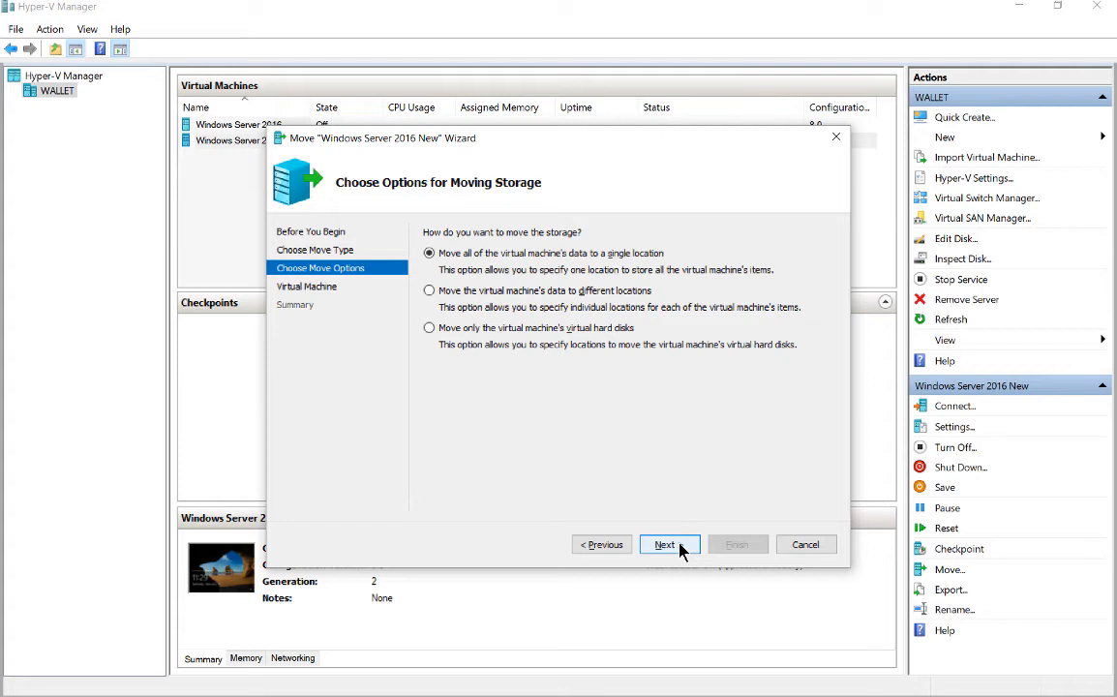
click(670, 544)
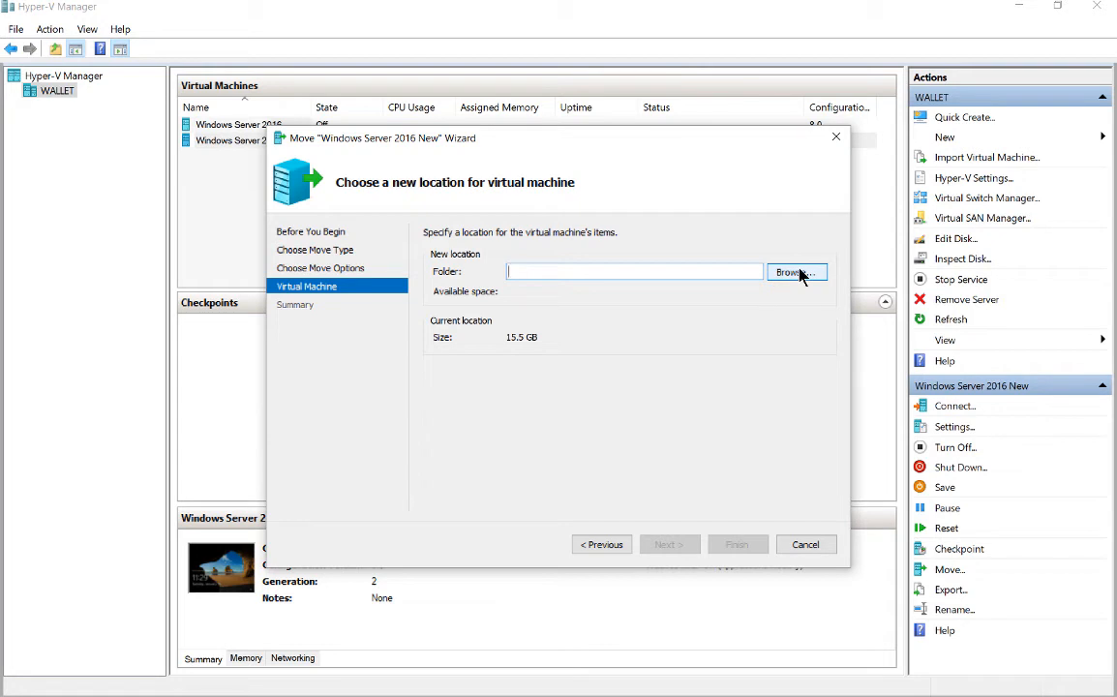
Step: Create a new folder named 2016 inside Hyper-V Export and select it as the storage destination
click(796, 271)
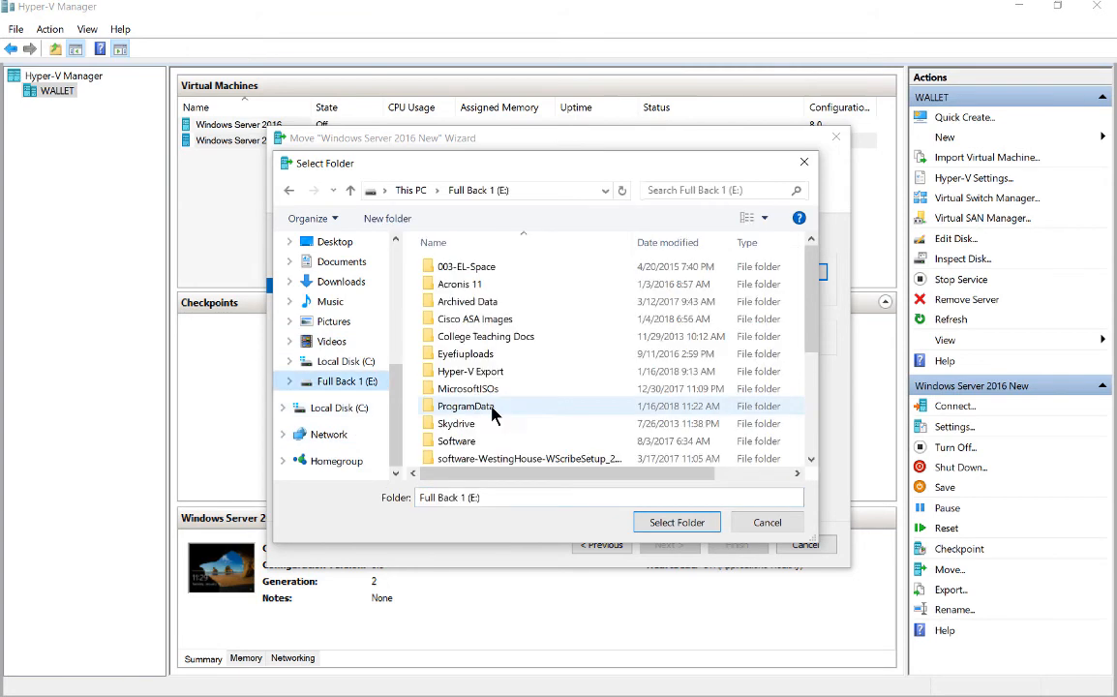
mouse_move(489, 378)
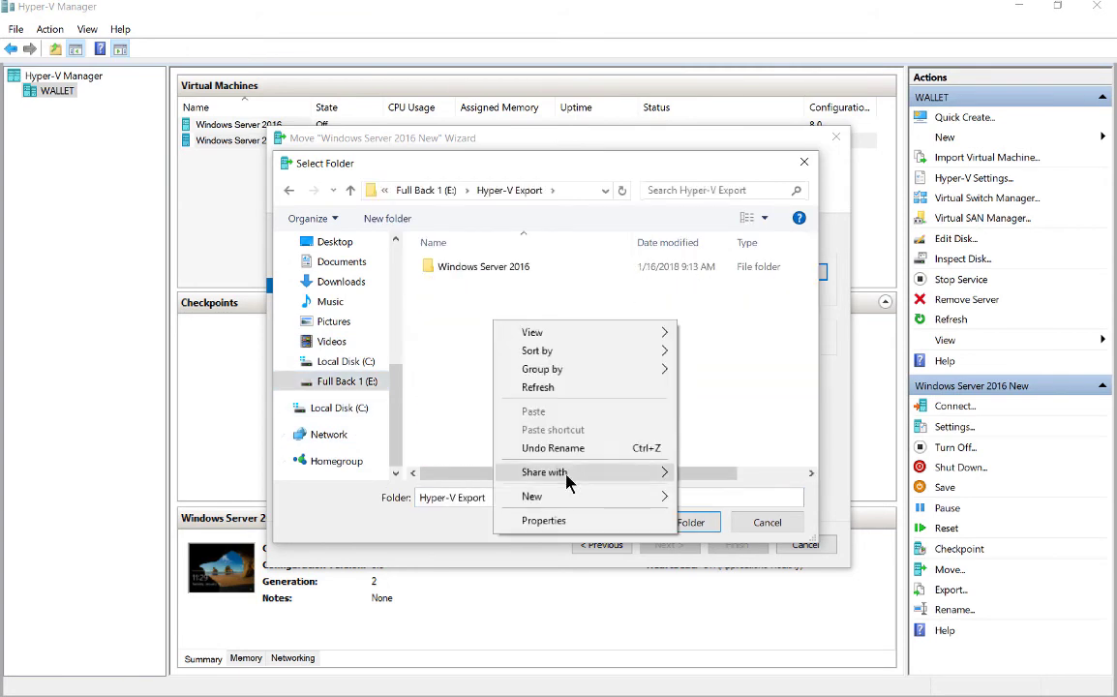
click(531, 495)
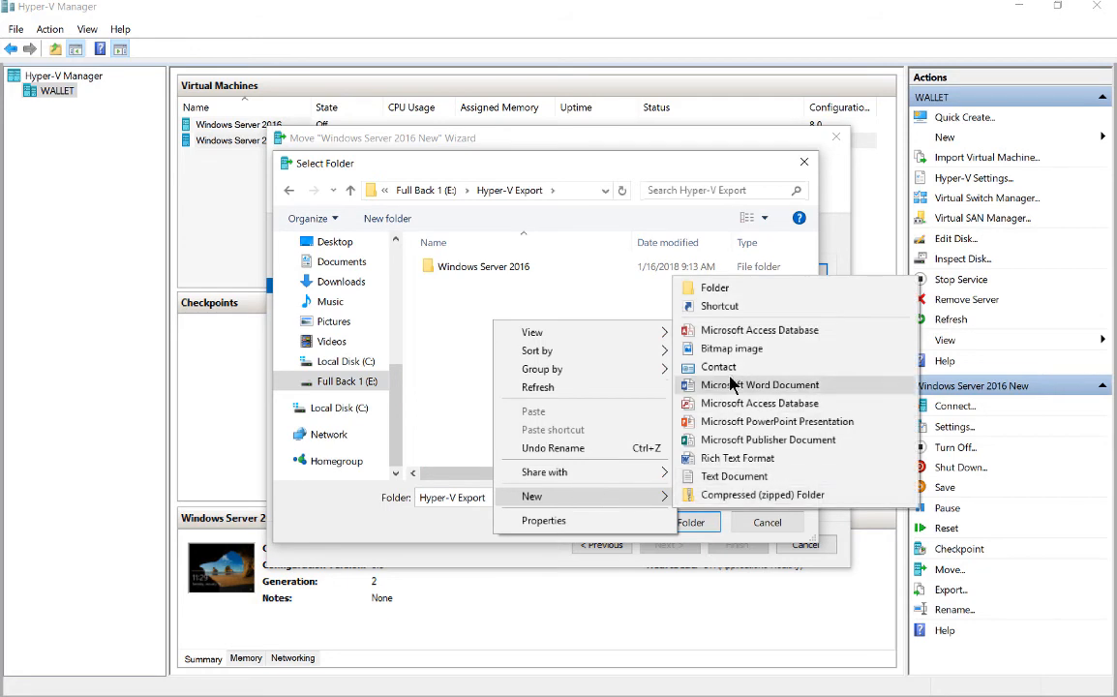
click(712, 287)
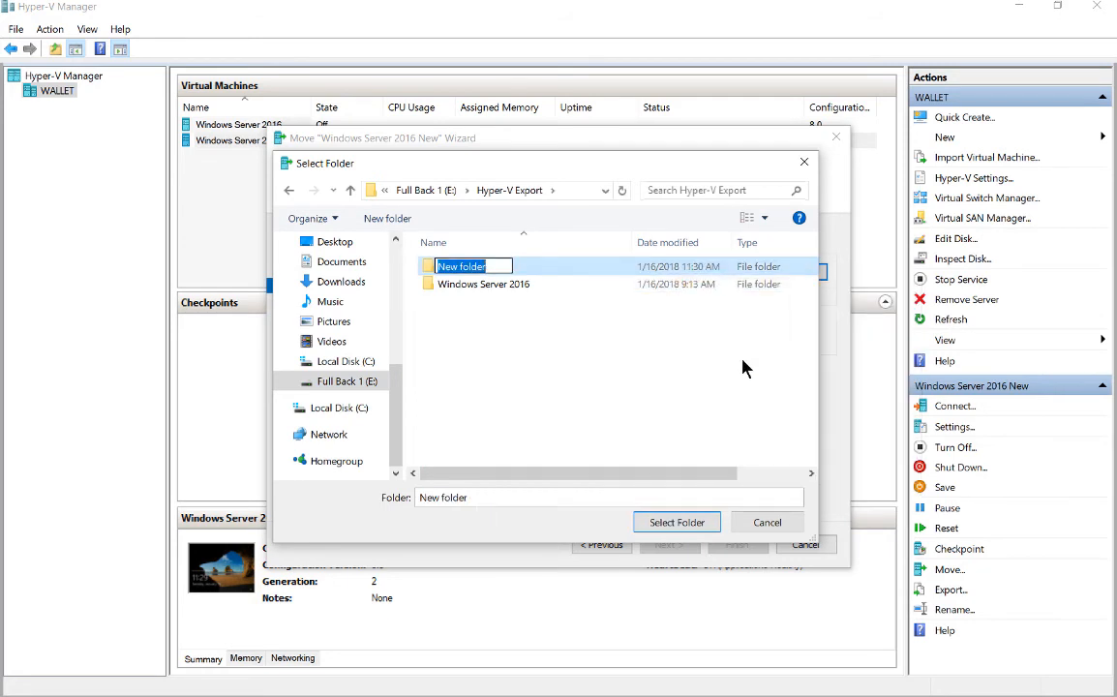
text(2016)
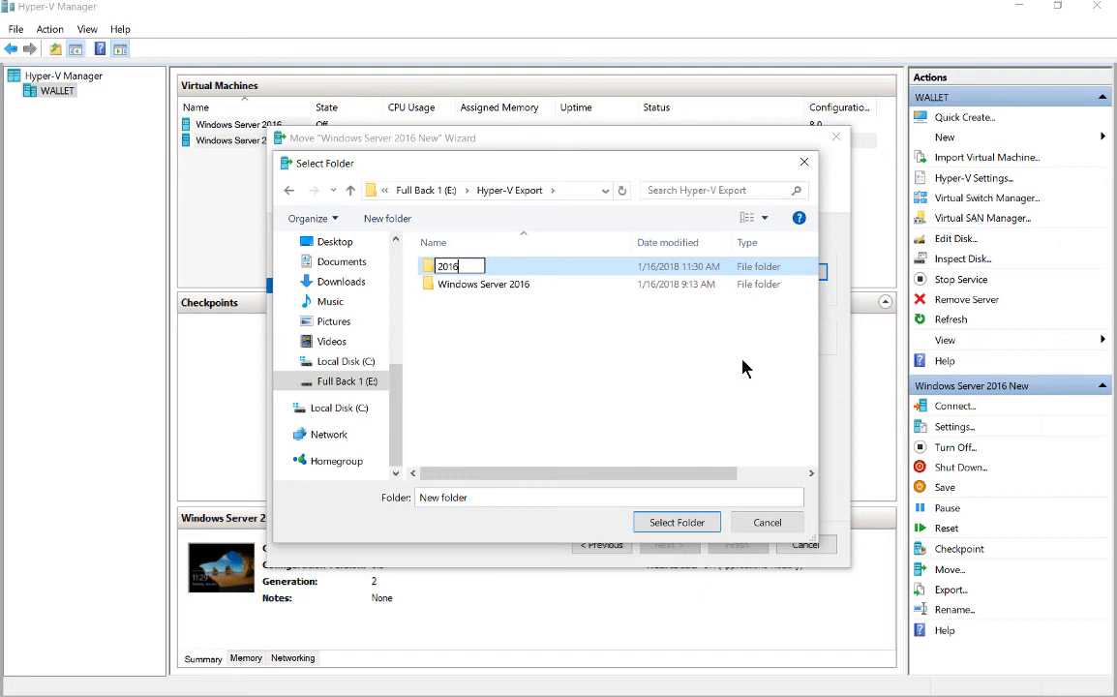
double_click(447, 267)
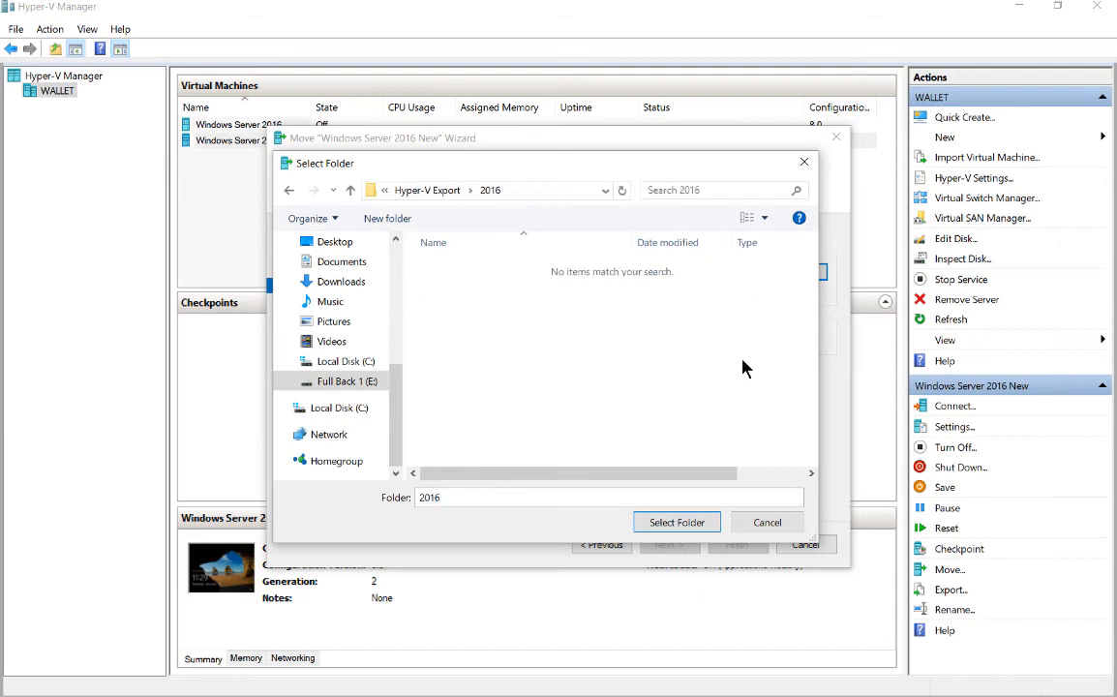
click(675, 523)
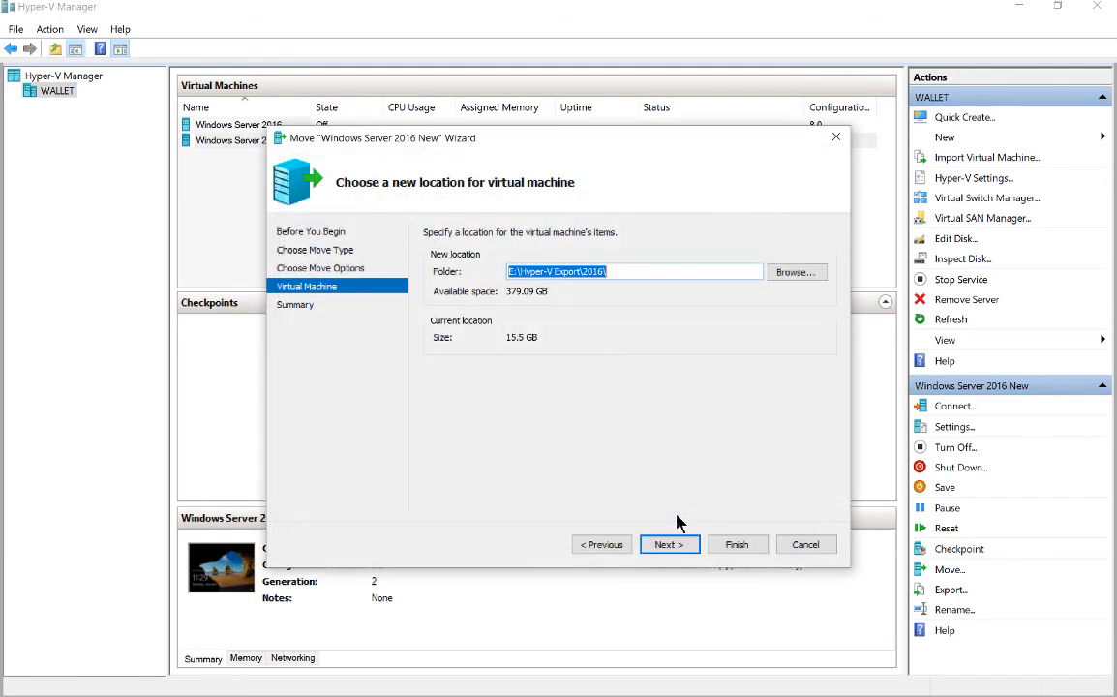
click(670, 544)
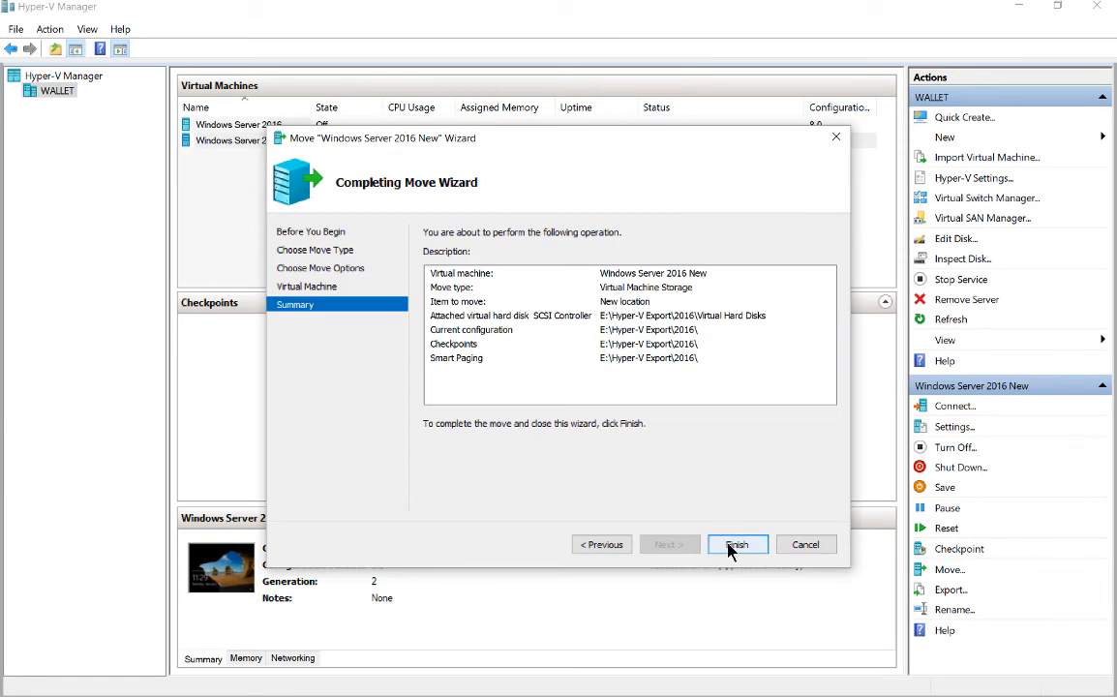
Step: Finish the wizard to launch the storage move to E:\Hyper-V Export\2016
click(737, 544)
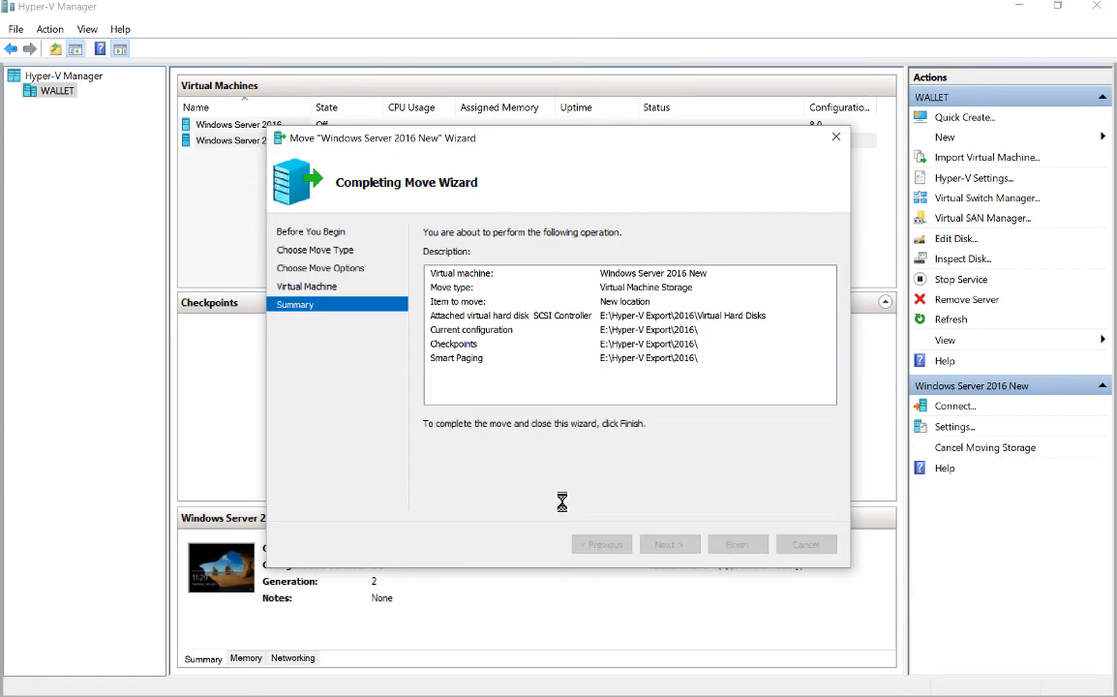
click(737, 544)
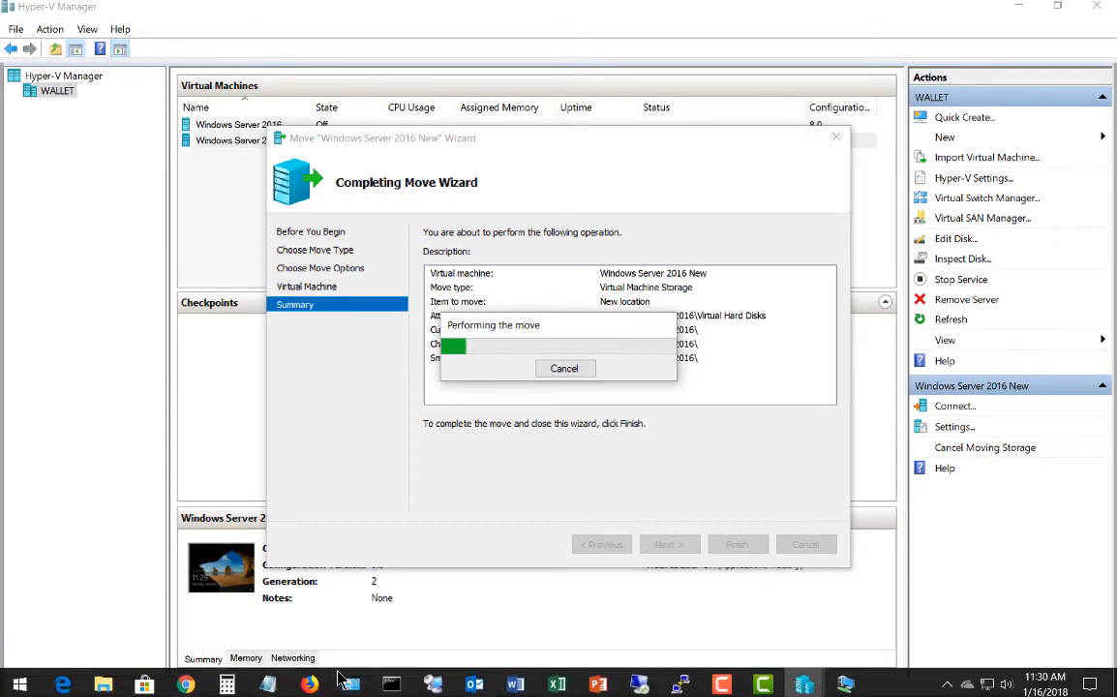
mouse_move(476, 681)
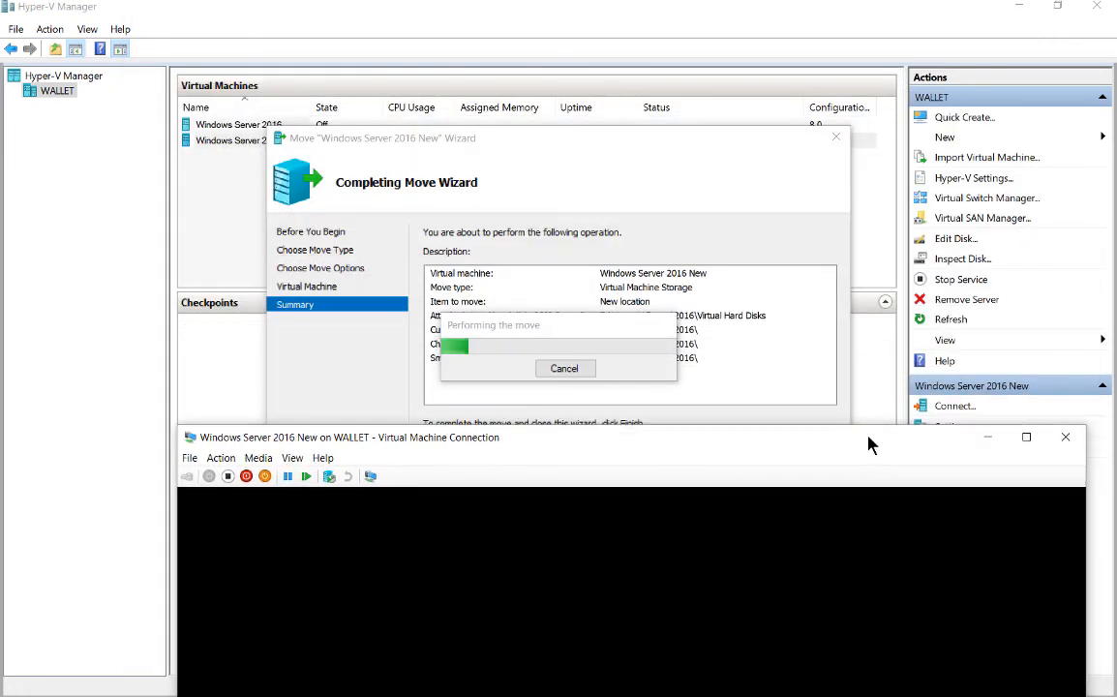
mouse_move(863, 452)
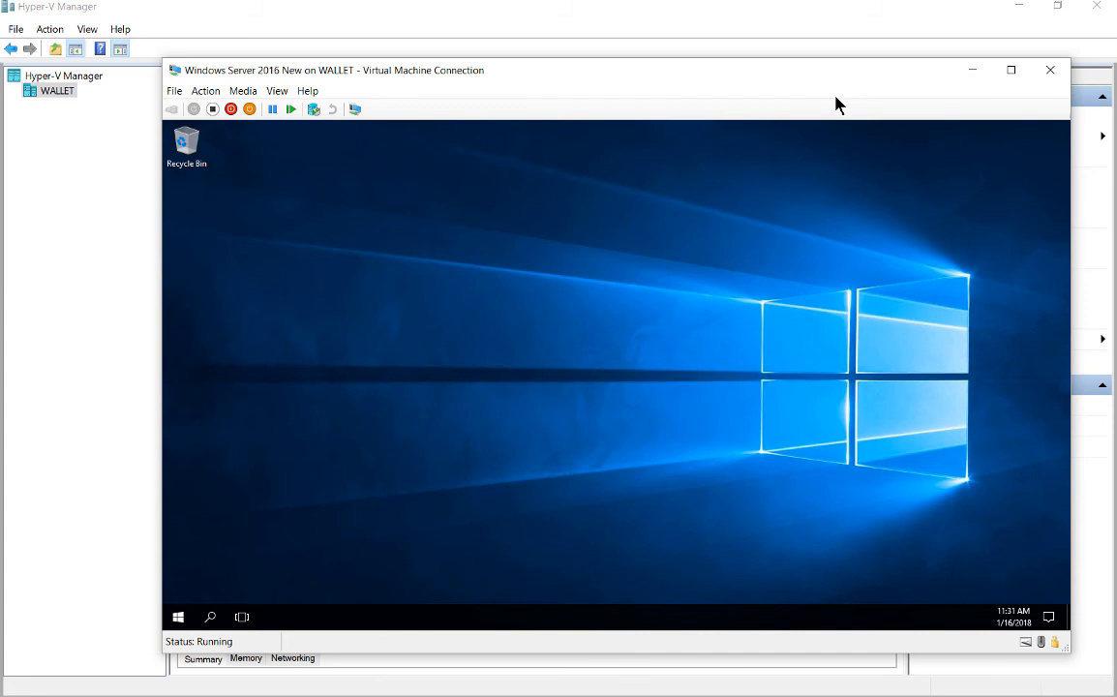
mouse_move(844, 87)
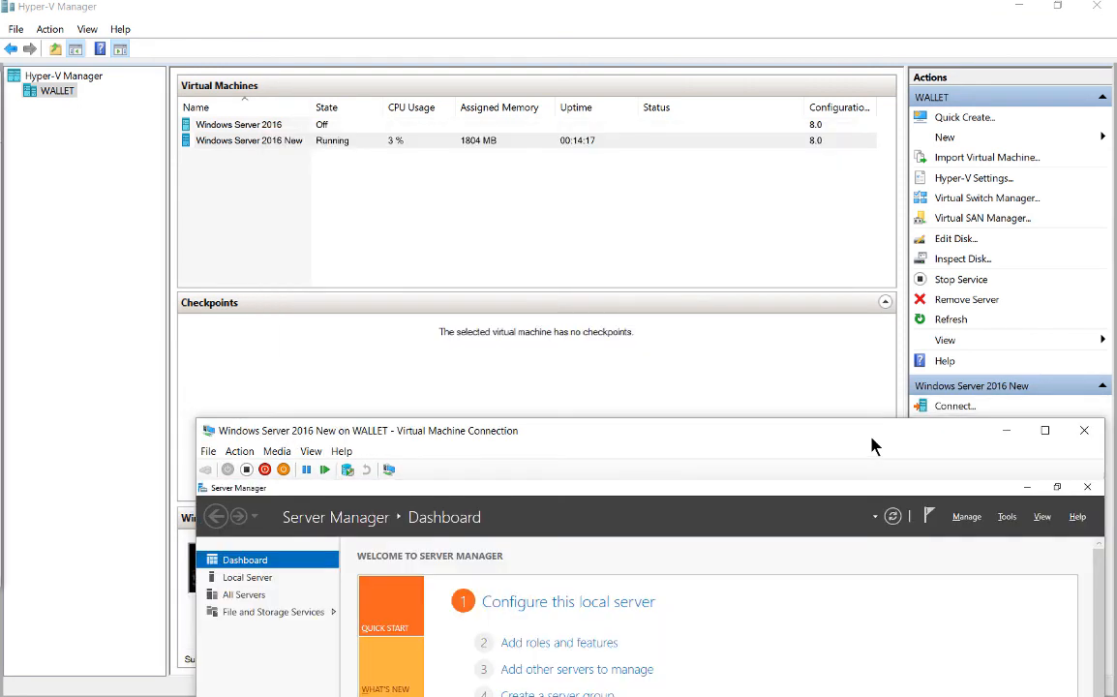
mouse_move(844, 461)
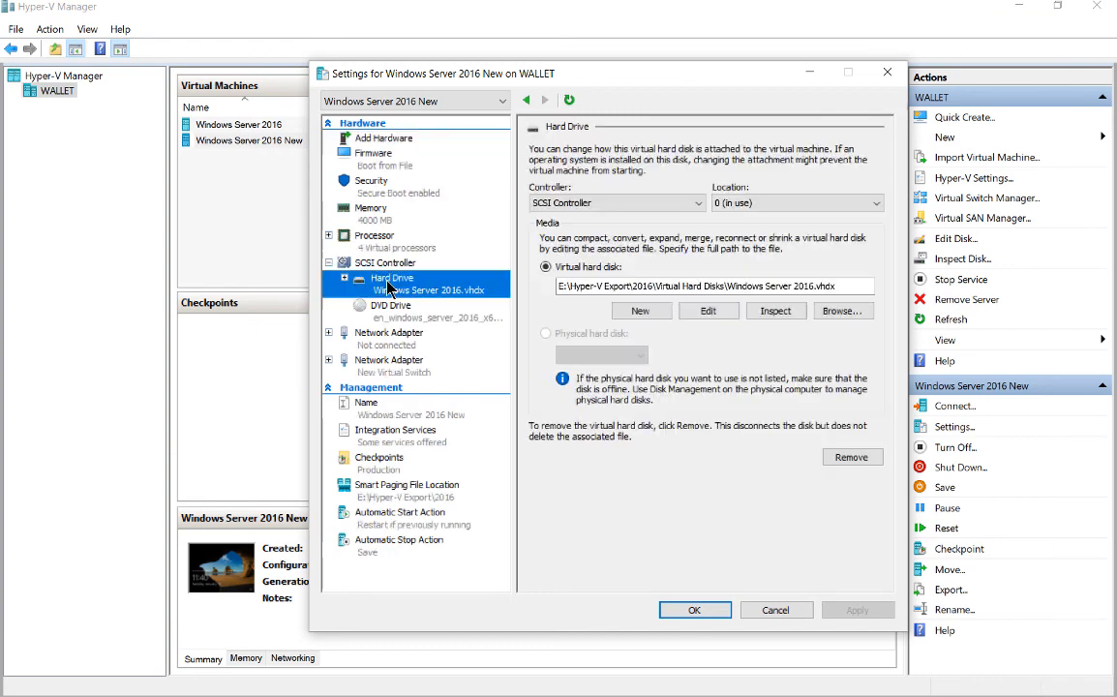
mouse_move(509, 298)
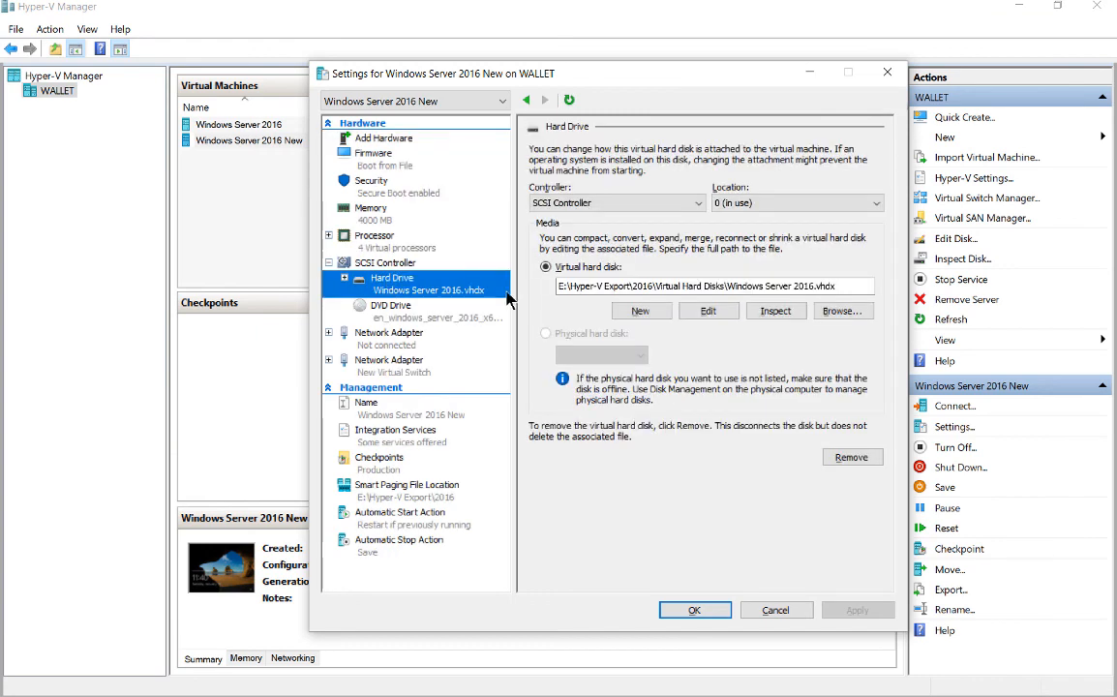
double_click(623, 287)
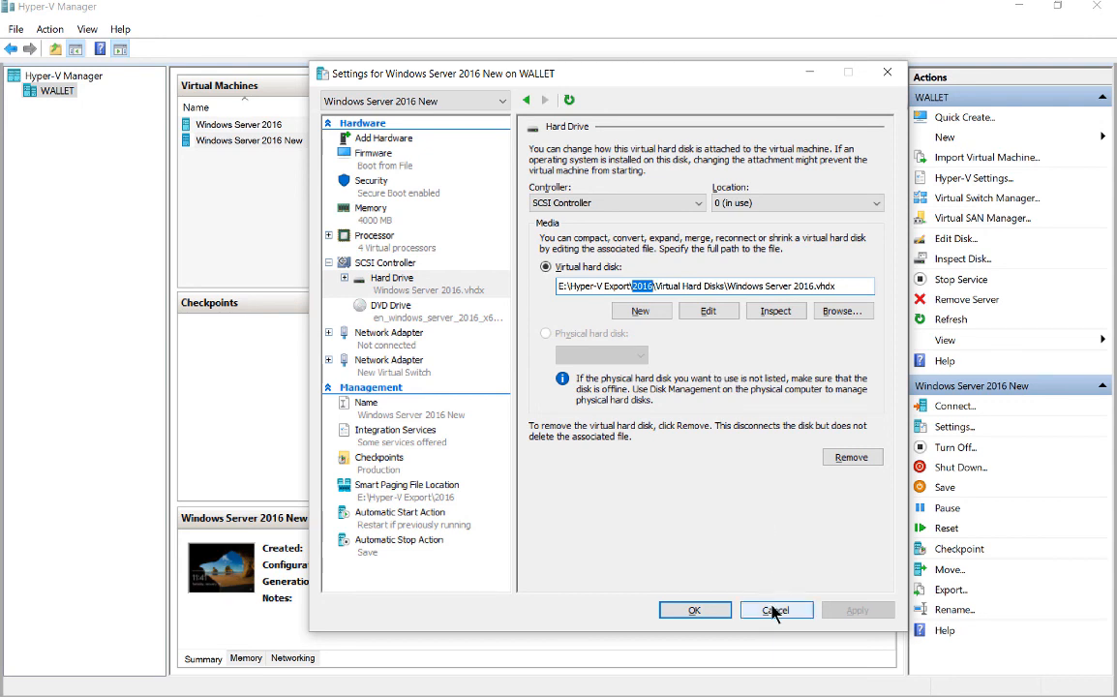
click(778, 610)
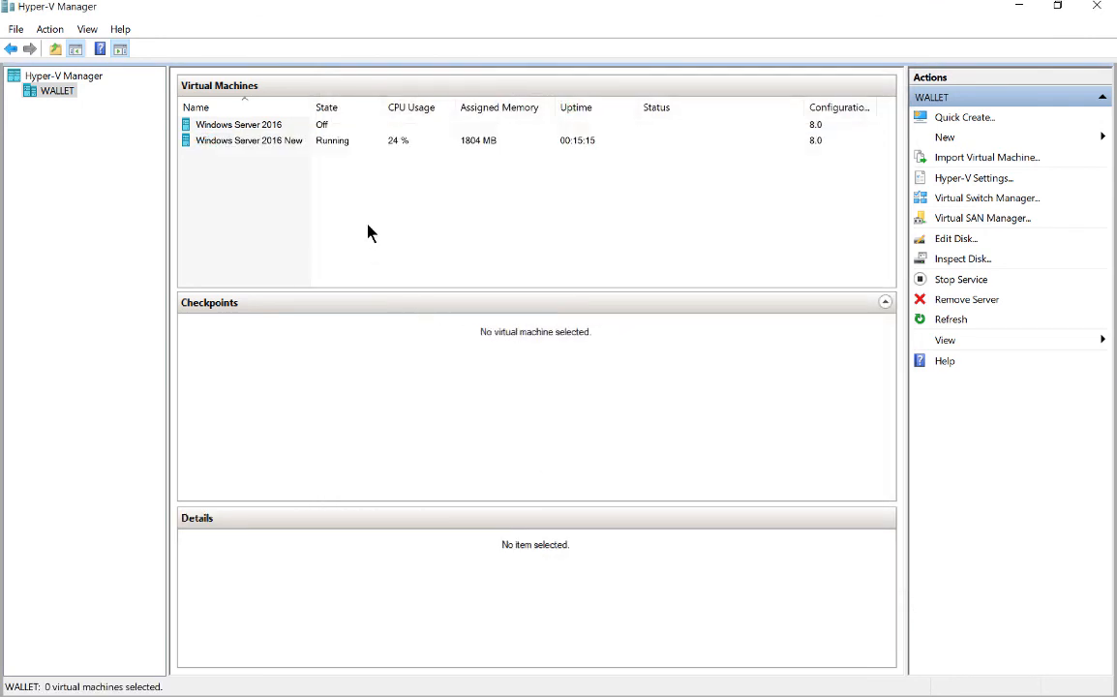